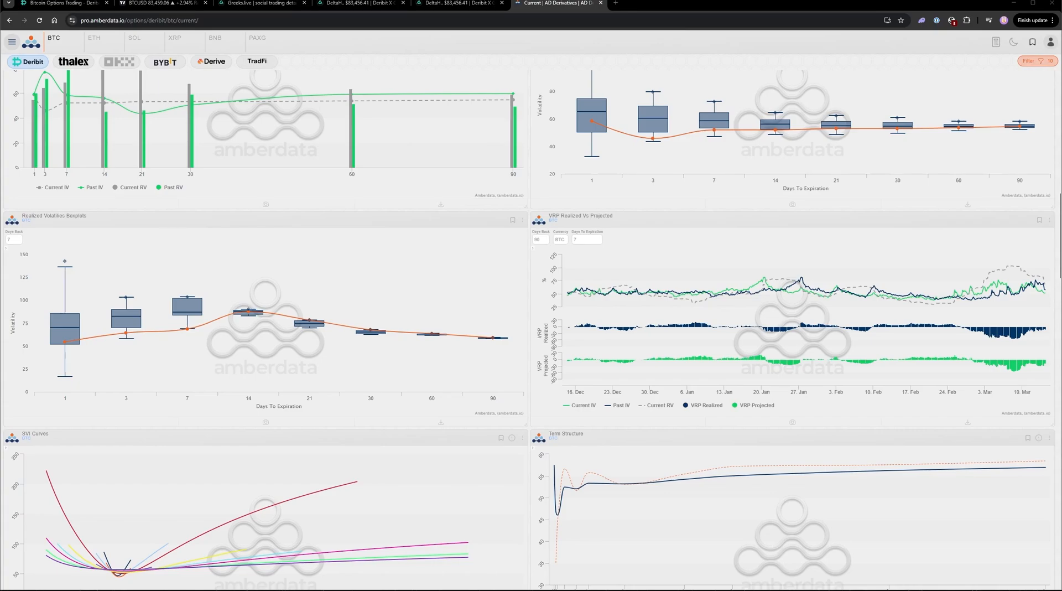
Switch to Deribit's BTC options trading page with positions and the 16 MAR 25 chain
{"action": "left_click", "coordinate": [138, 3]}
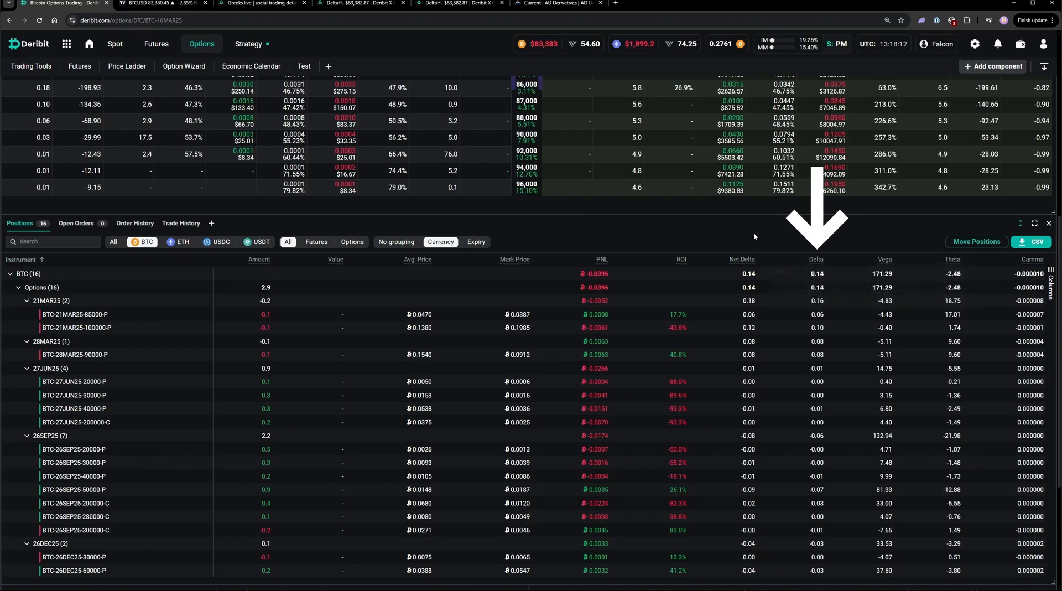
{"action": "mouse_move", "coordinate": [968, 254]}
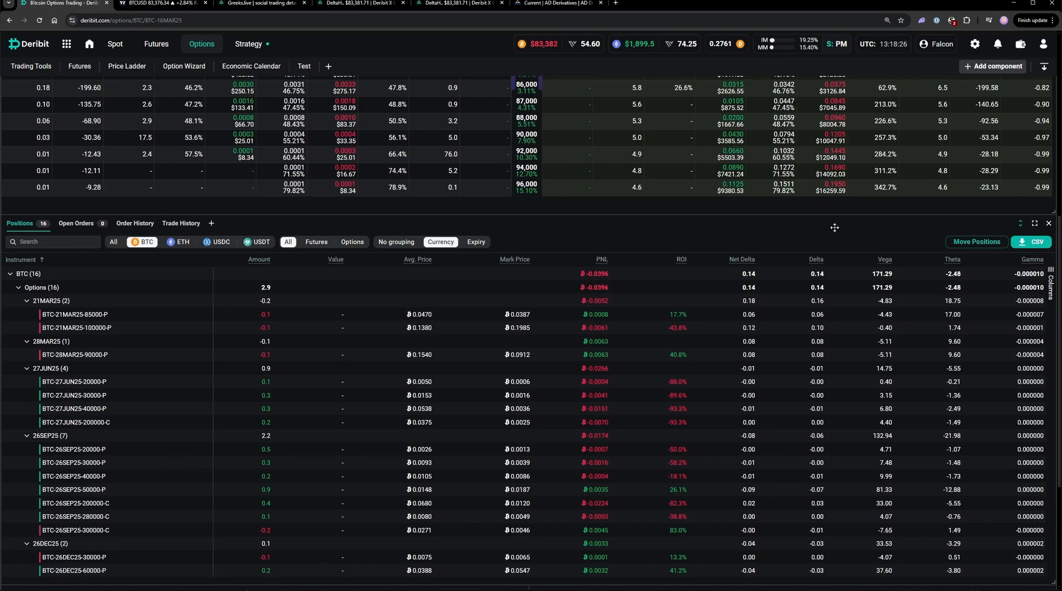
{"action": "mouse_move", "coordinate": [681, 259]}
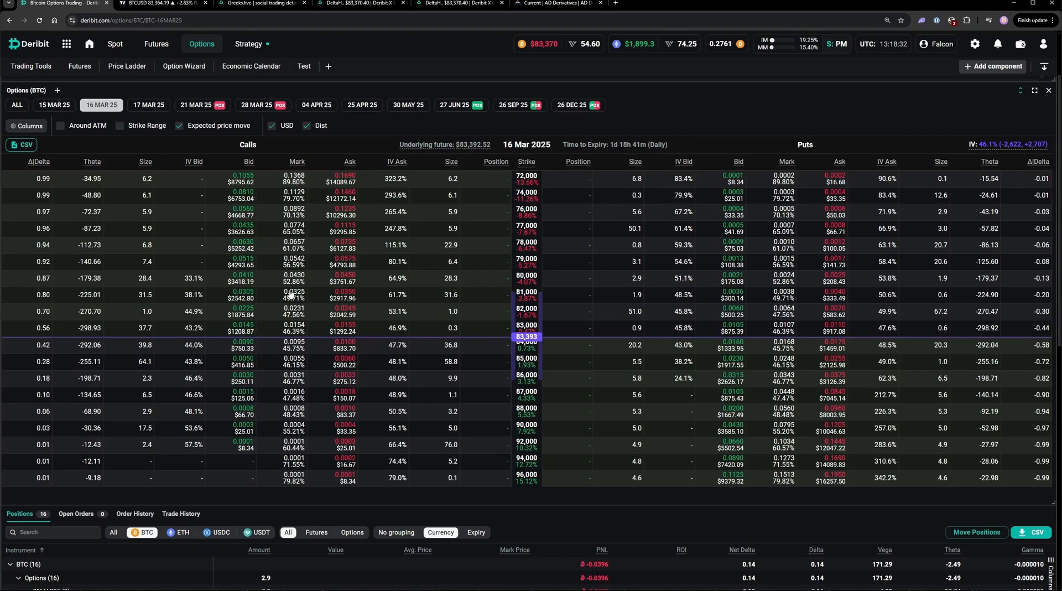
Sell 0.1 BTC-16MAR25 85000 call at a 0.0055 limit price
{"action": "left_click", "coordinate": [294, 362]}
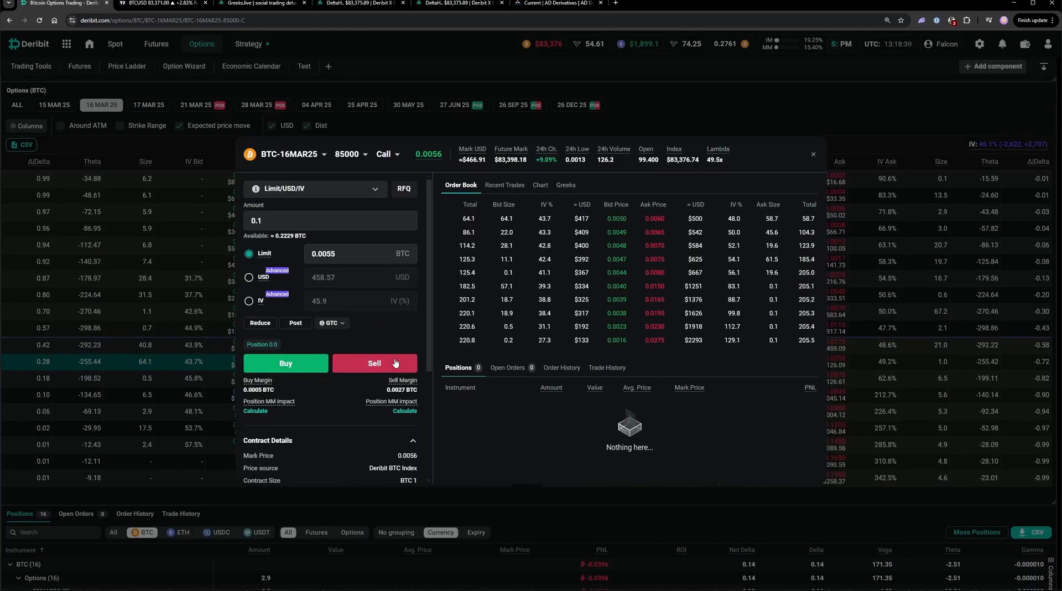
{"action": "left_click", "coordinate": [374, 363]}
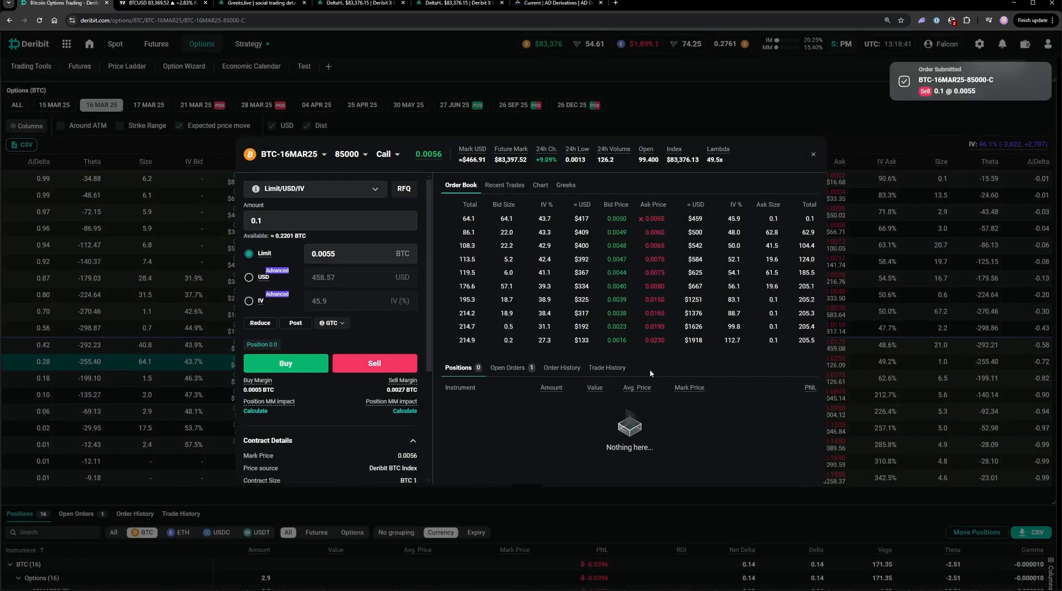
{"action": "left_click", "coordinate": [813, 154]}
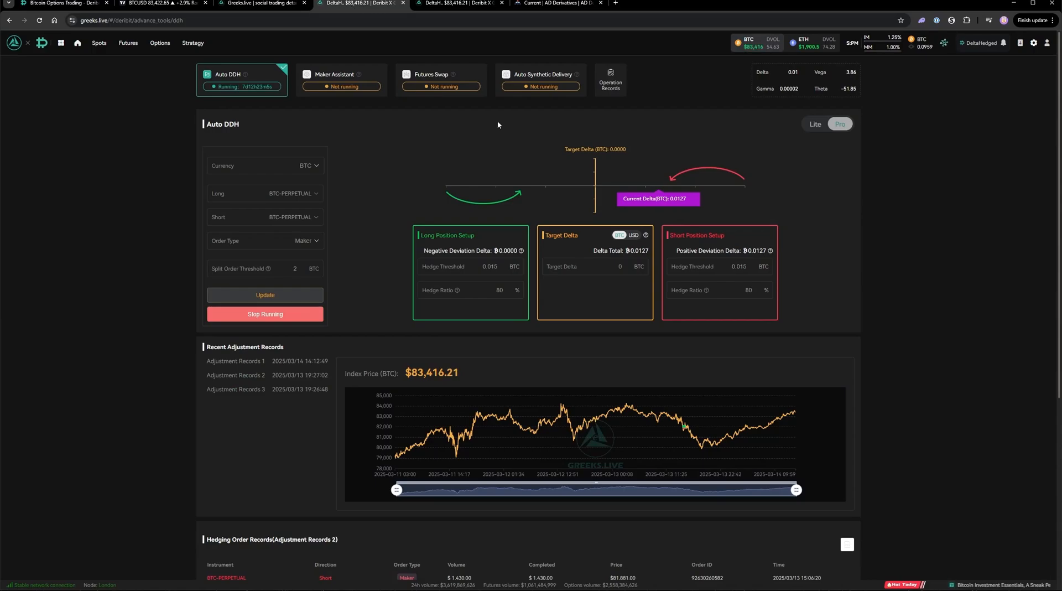
{"action": "mouse_move", "coordinate": [770, 161]}
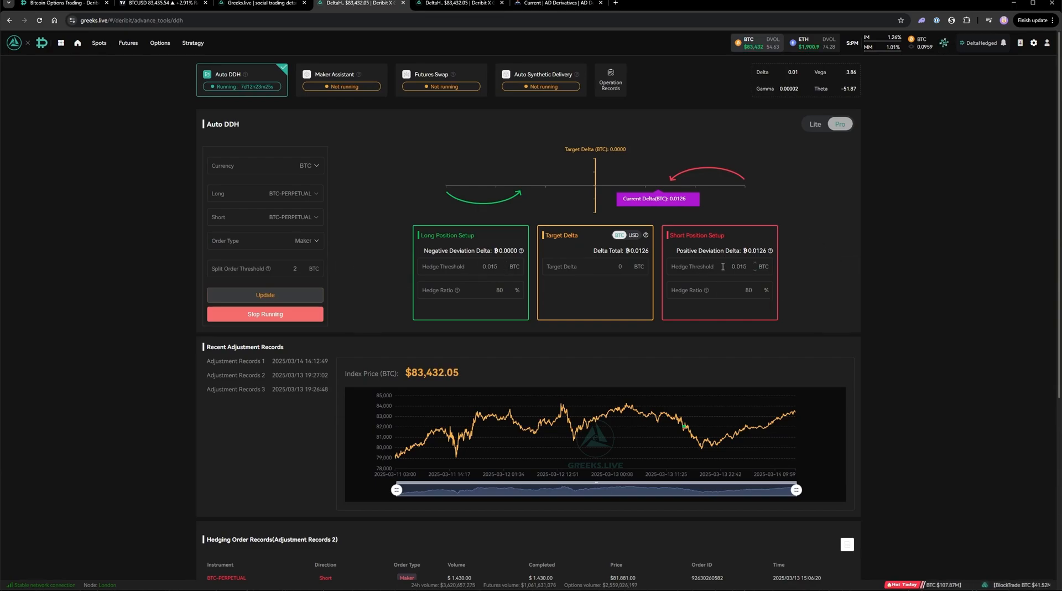
{"action": "scroll", "scroll_direction": "down", "scroll_amount": 3}
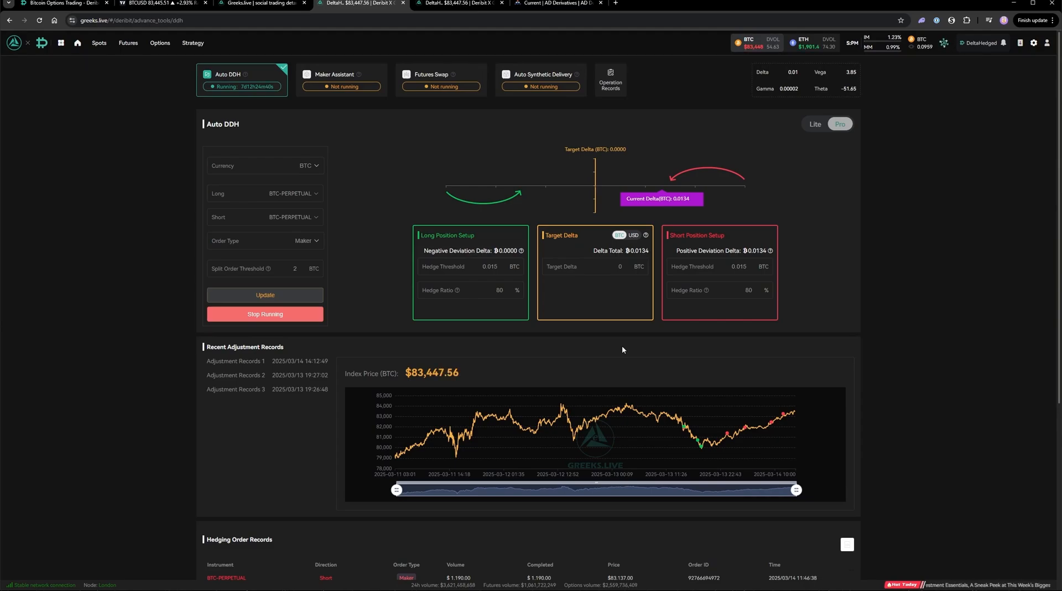
{"action": "mouse_move", "coordinate": [601, 337]}
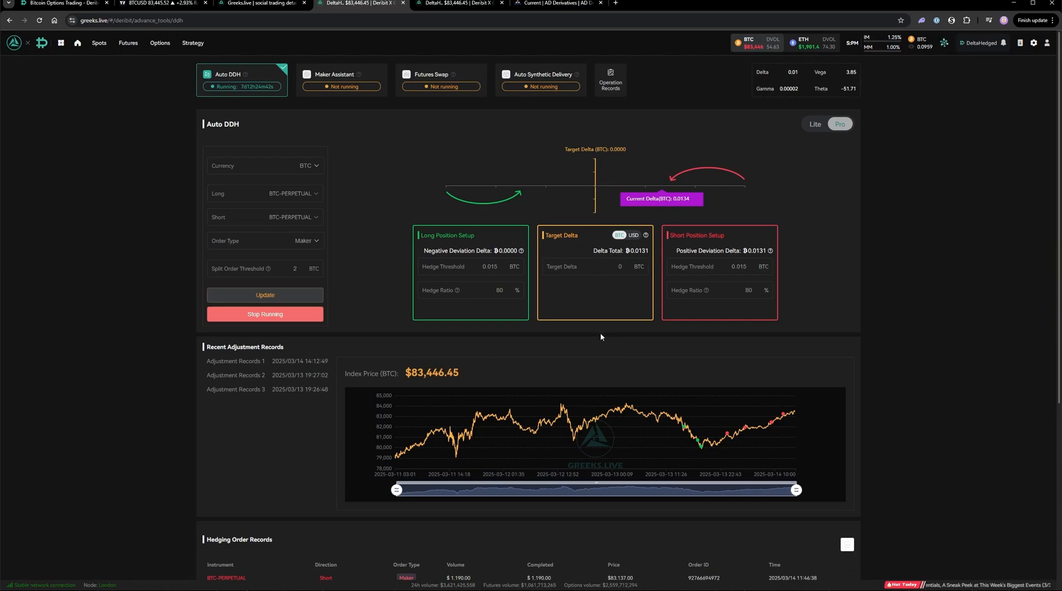
Switch to Amberdata's BTC options dashboard for the VRP Realized vs Projected chart
{"action": "left_click", "coordinate": [556, 9]}
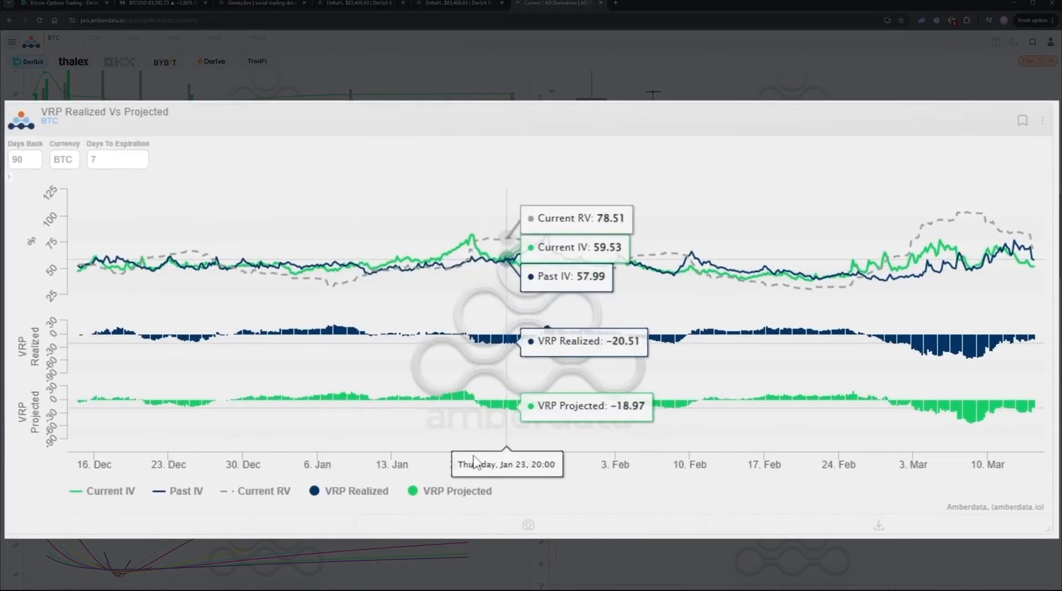
{"action": "mouse_move", "coordinate": [133, 276]}
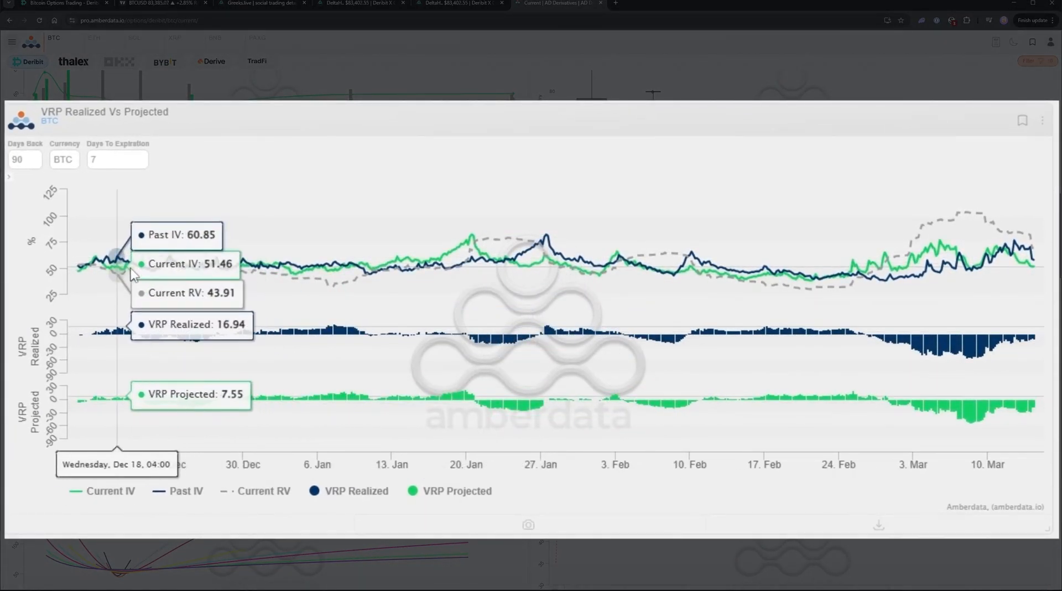
{"action": "mouse_move", "coordinate": [1015, 266]}
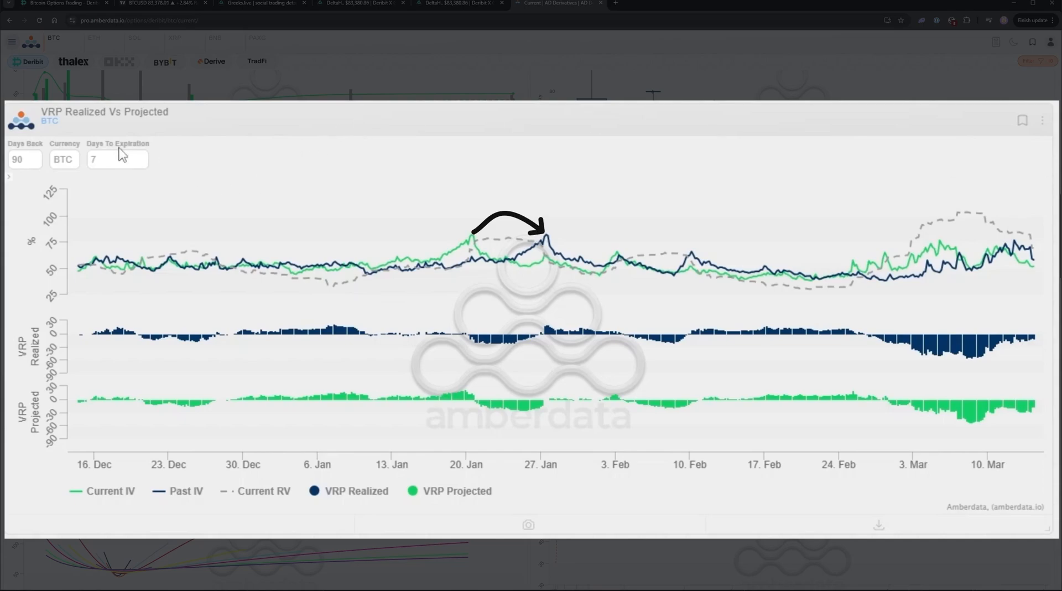
{"action": "mouse_move", "coordinate": [694, 165]}
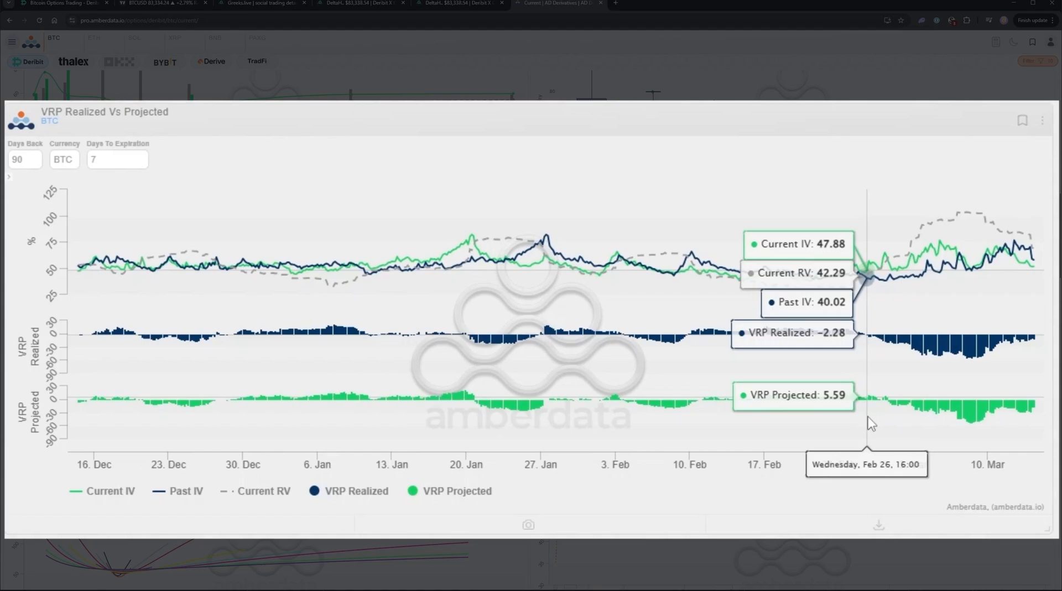
{"action": "mouse_move", "coordinate": [71, 448]}
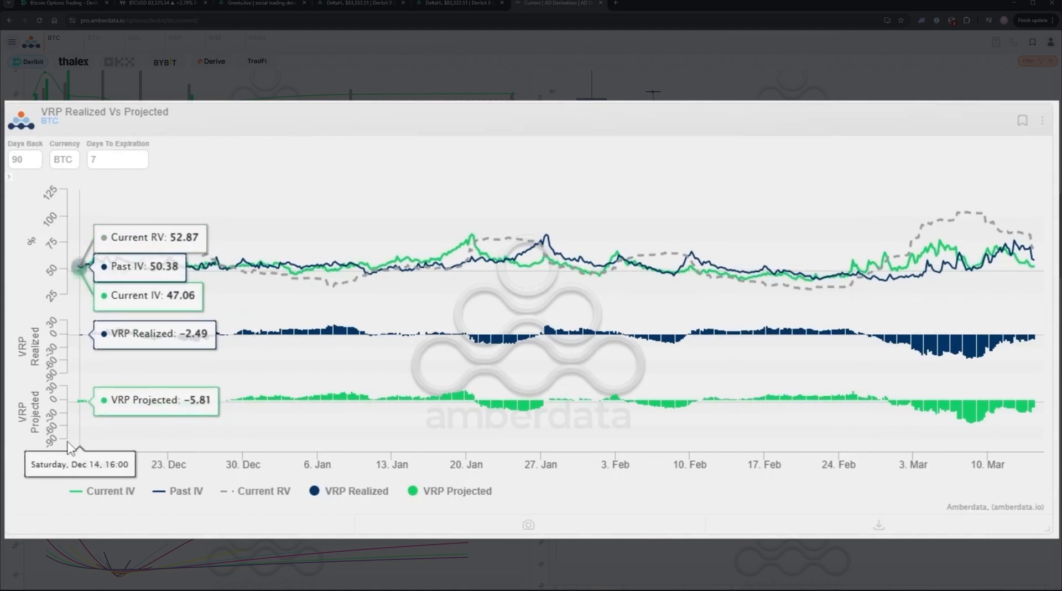
{"action": "mouse_move", "coordinate": [32, 450]}
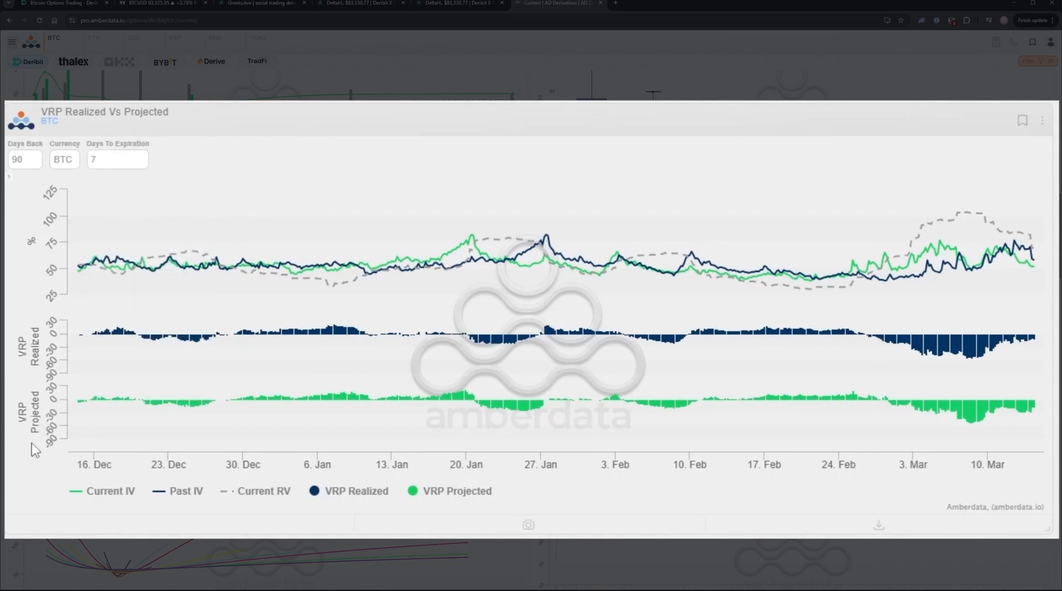
{"action": "mouse_move", "coordinate": [14, 460]}
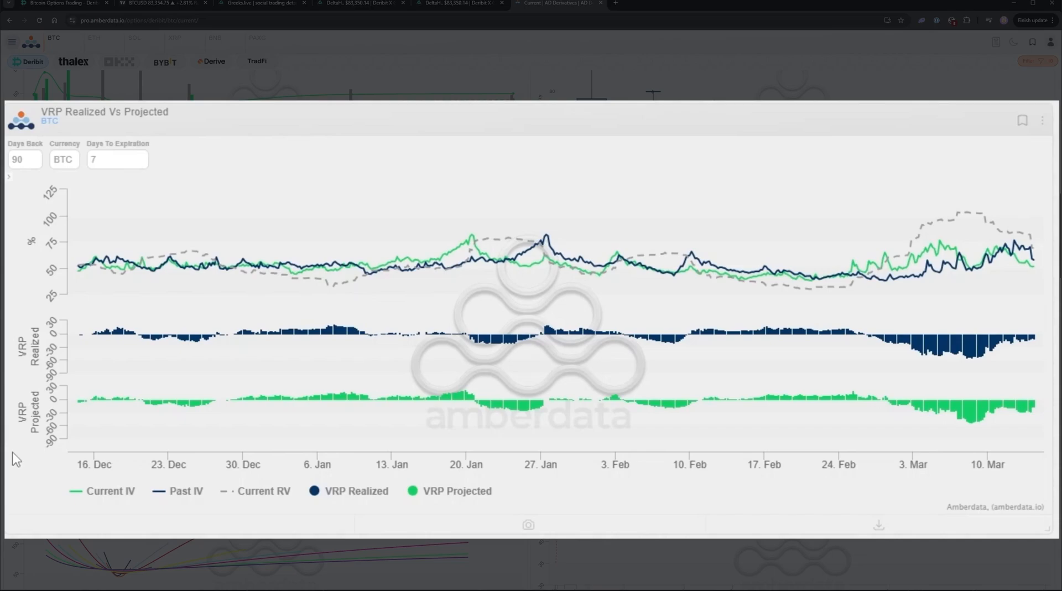
{"action": "mouse_move", "coordinate": [96, 268]}
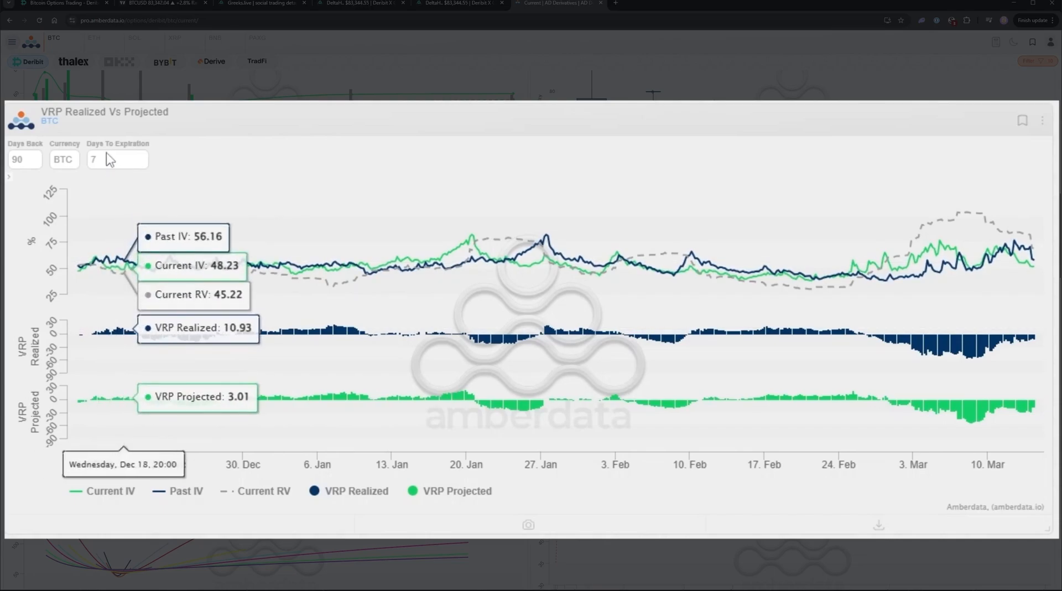
{"action": "mouse_move", "coordinate": [15, 493]}
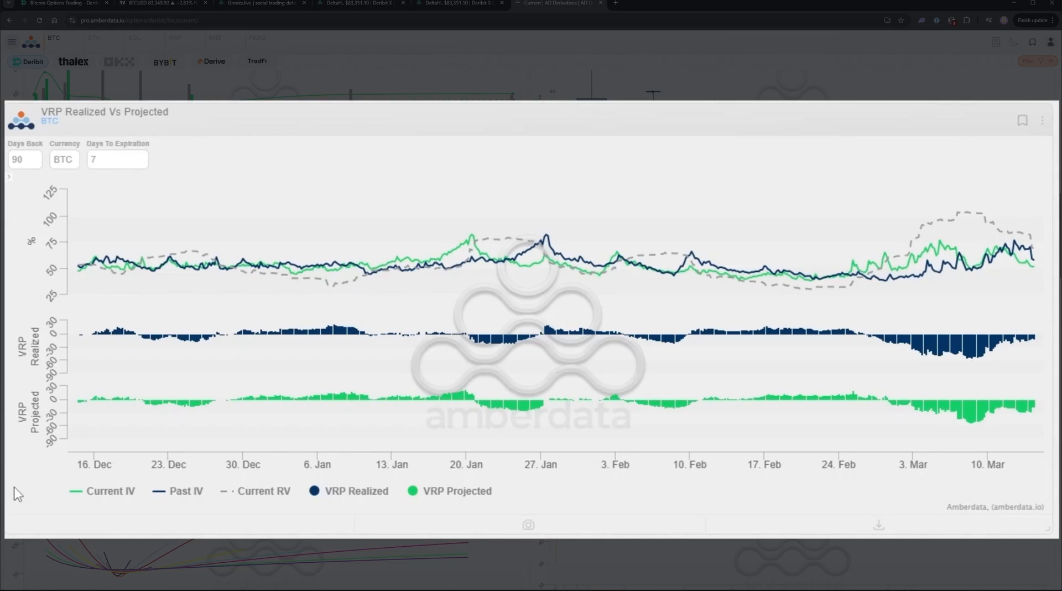
{"action": "mouse_move", "coordinate": [9, 382]}
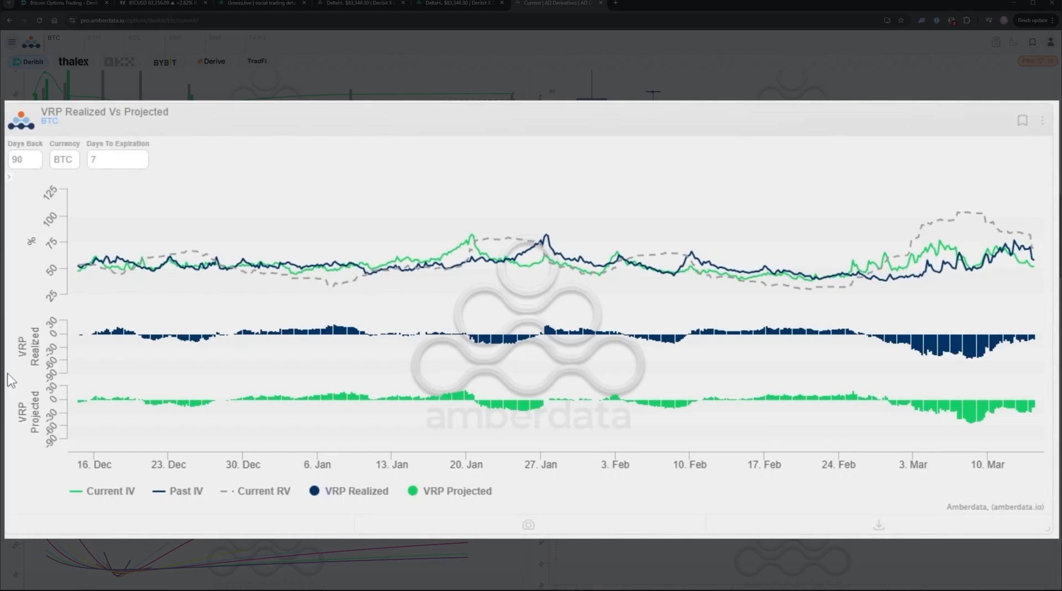
{"action": "mouse_move", "coordinate": [227, 353]}
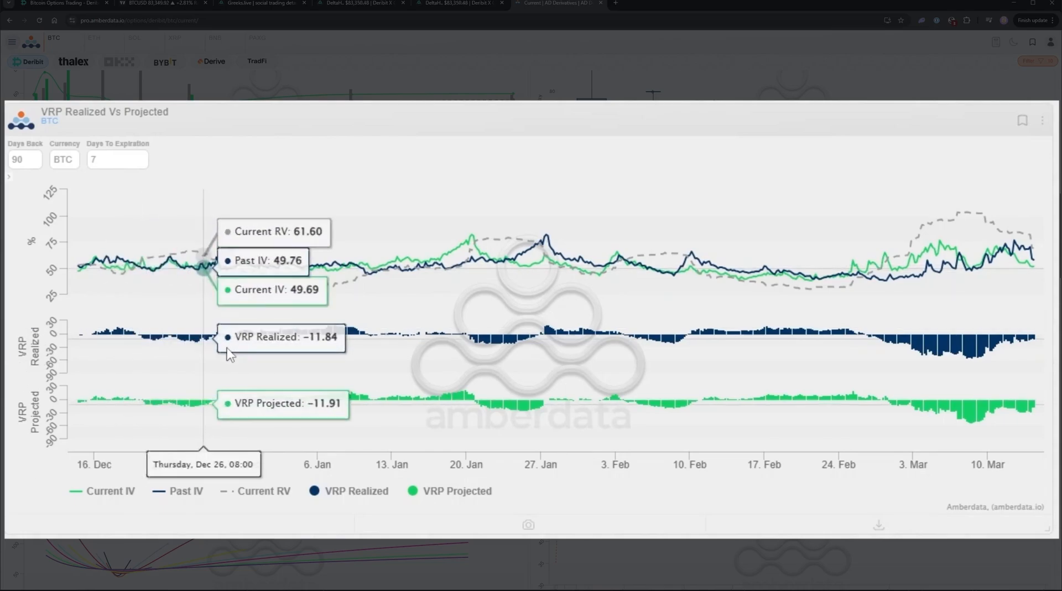
{"action": "mouse_move", "coordinate": [16, 388]}
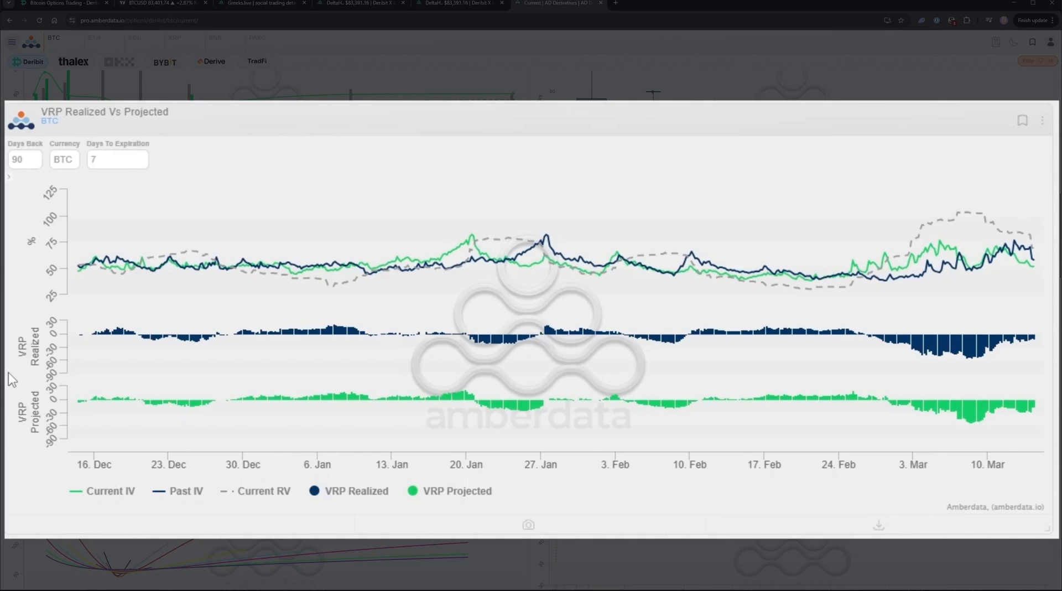
{"action": "mouse_move", "coordinate": [1056, 238]}
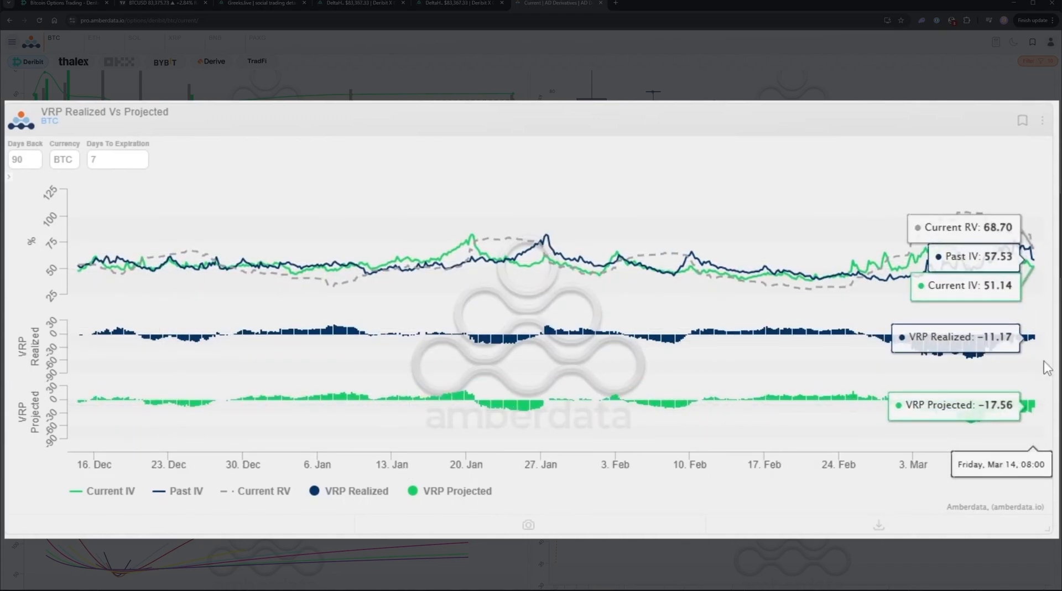
{"action": "mouse_move", "coordinate": [1047, 365]}
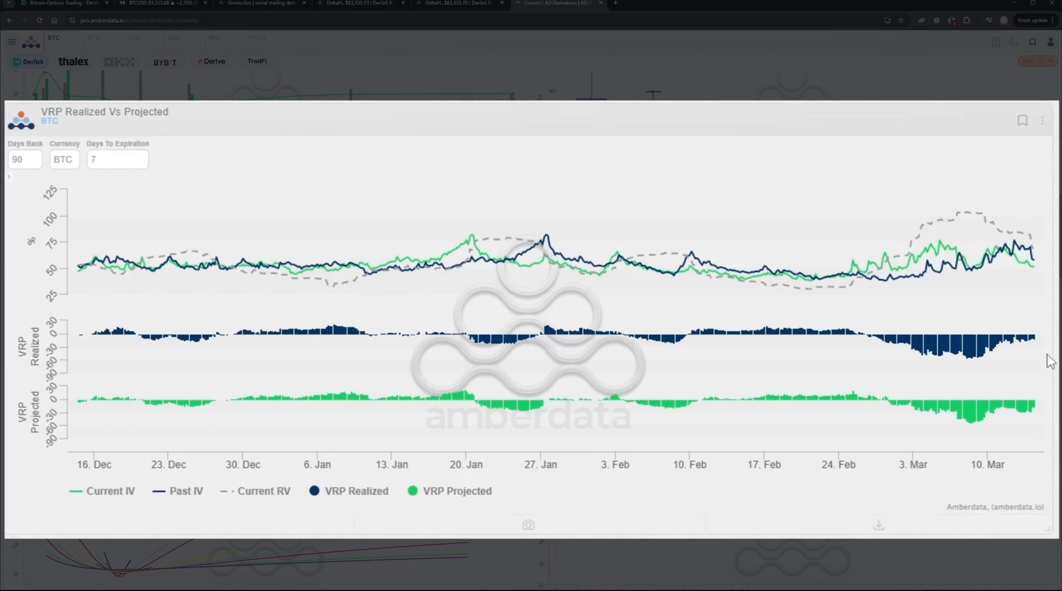
{"action": "mouse_move", "coordinate": [1036, 342]}
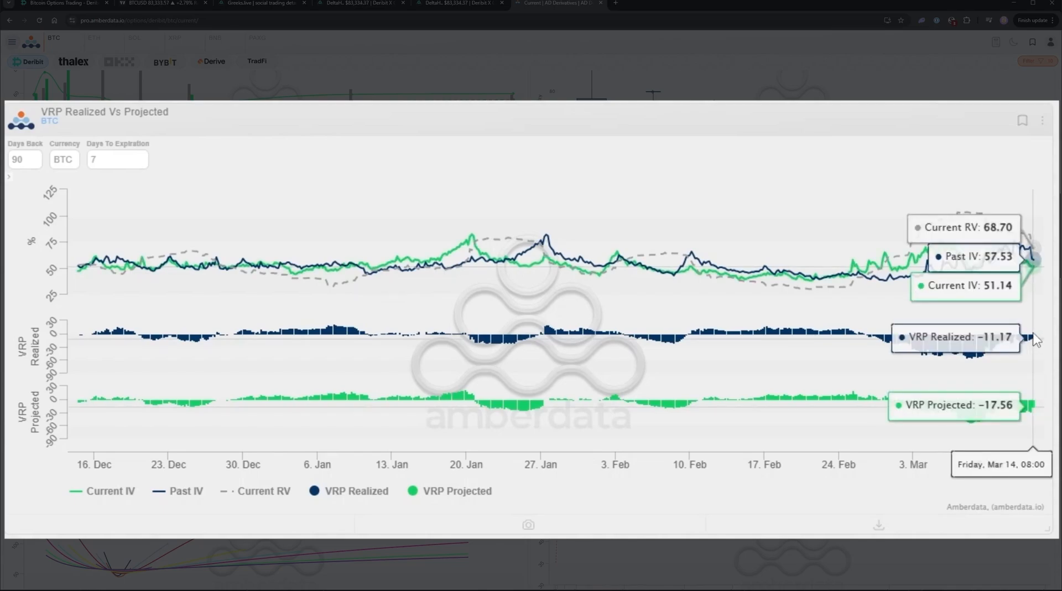
{"action": "mouse_move", "coordinate": [1037, 346]}
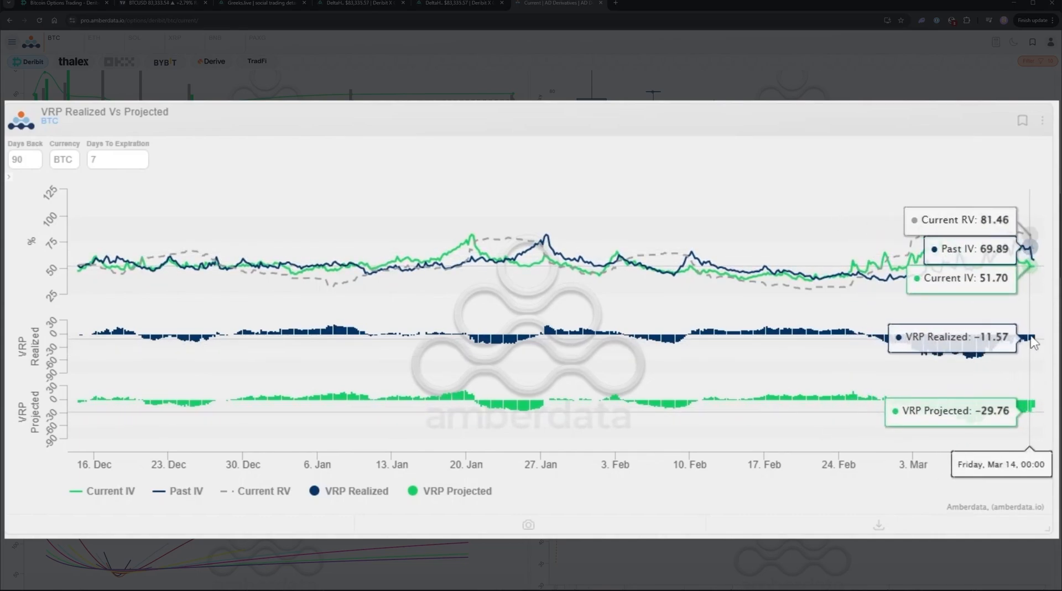
{"action": "mouse_move", "coordinate": [1050, 337]}
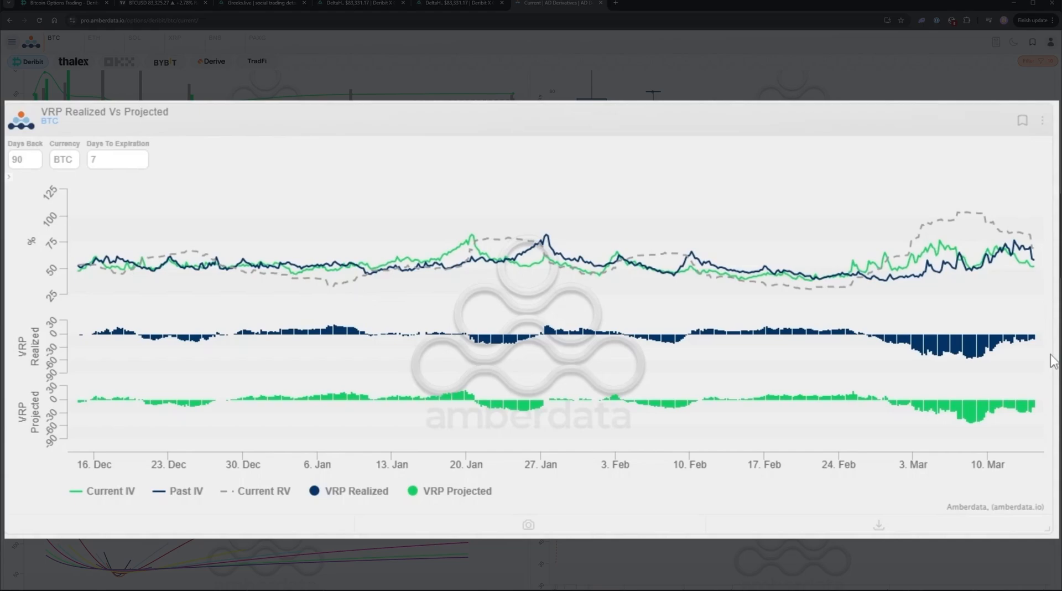
{"action": "mouse_move", "coordinate": [865, 349]}
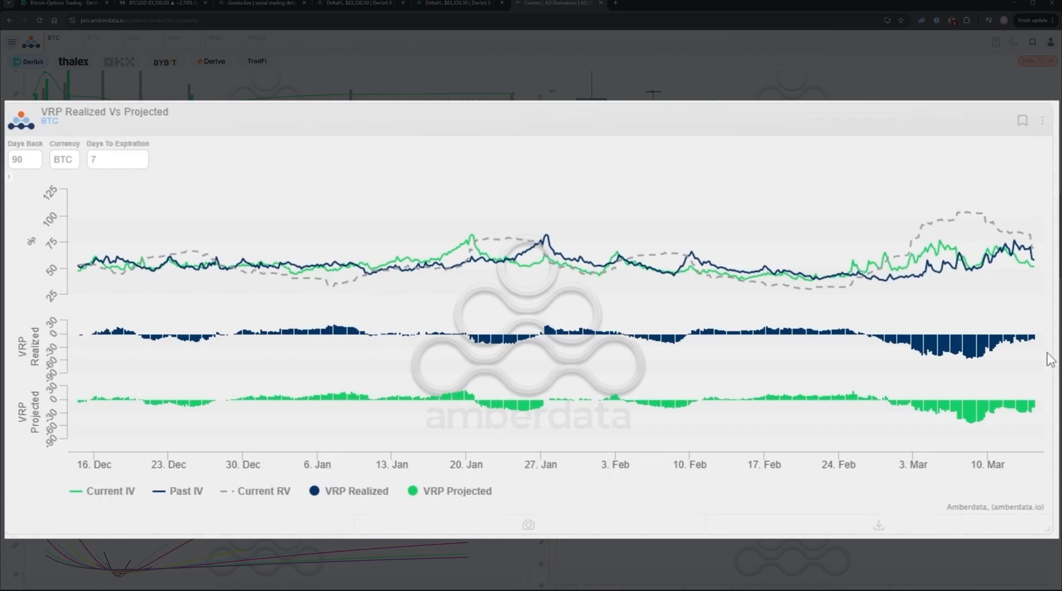
{"action": "mouse_move", "coordinate": [1036, 257]}
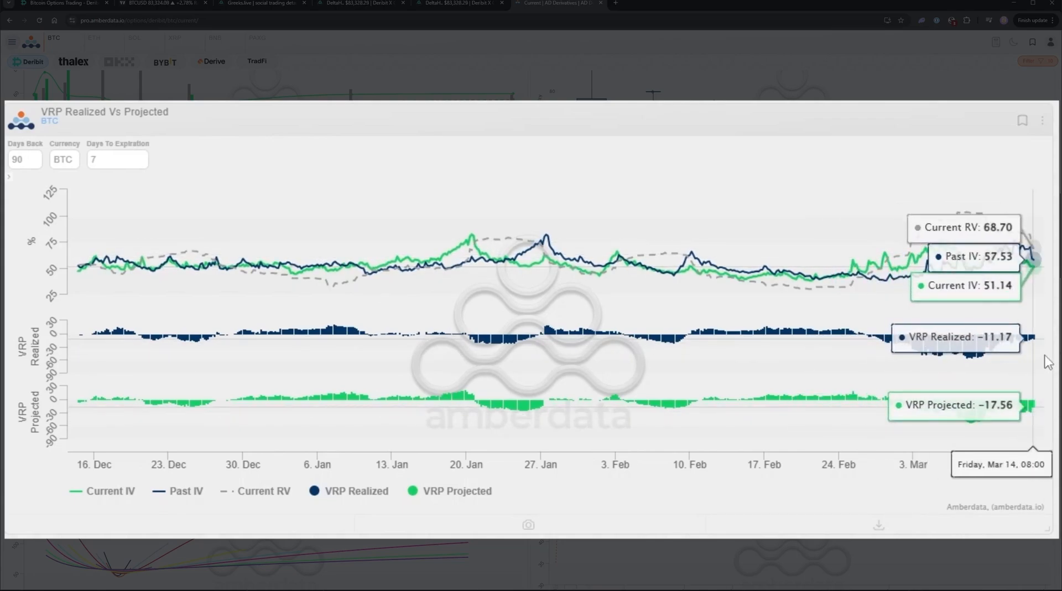
{"action": "mouse_move", "coordinate": [1007, 359]}
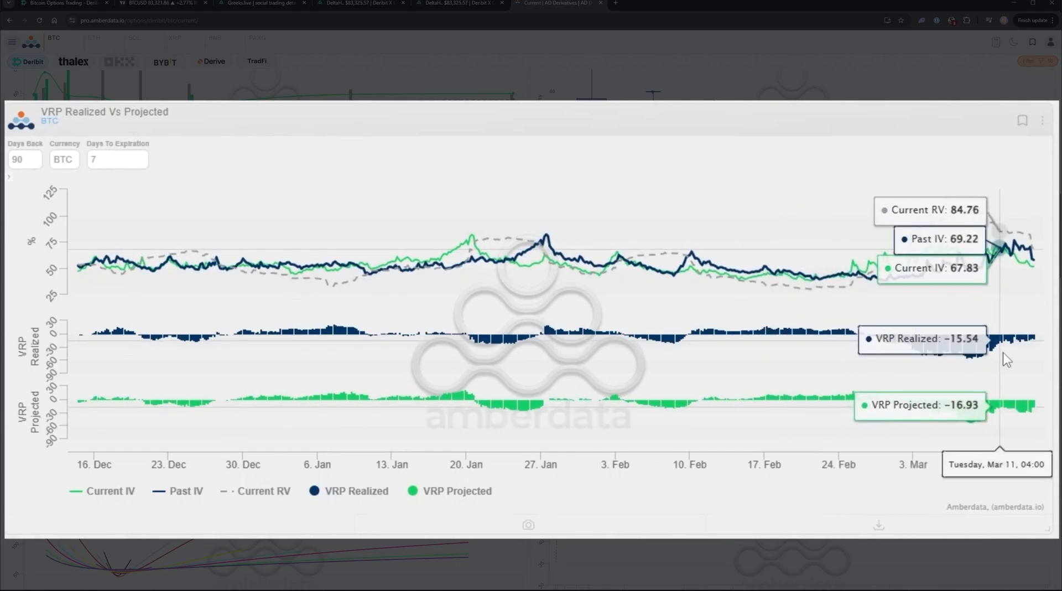
{"action": "mouse_move", "coordinate": [1052, 348]}
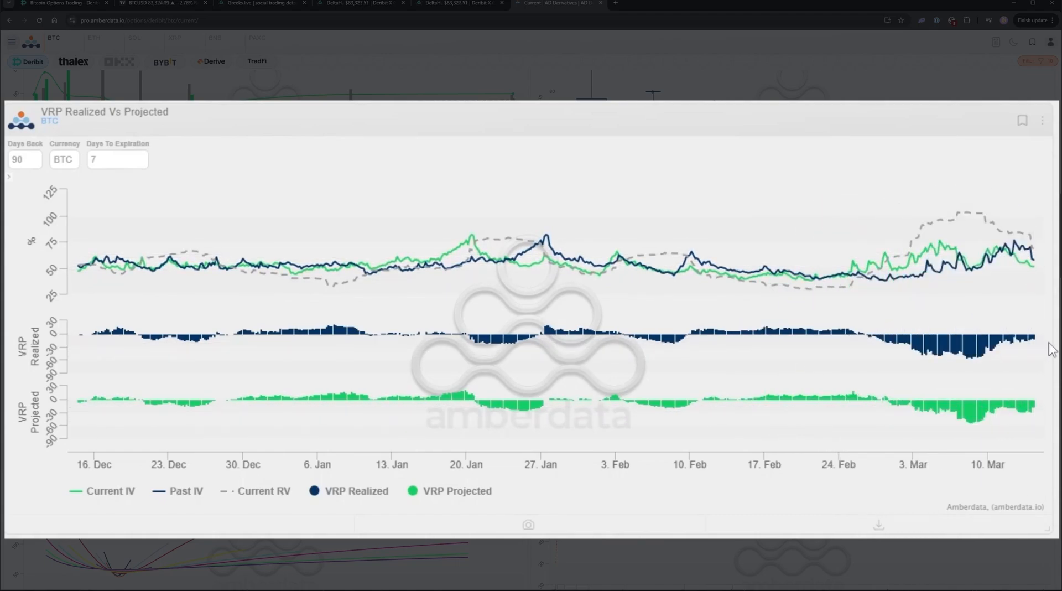
{"action": "mouse_move", "coordinate": [709, 335]}
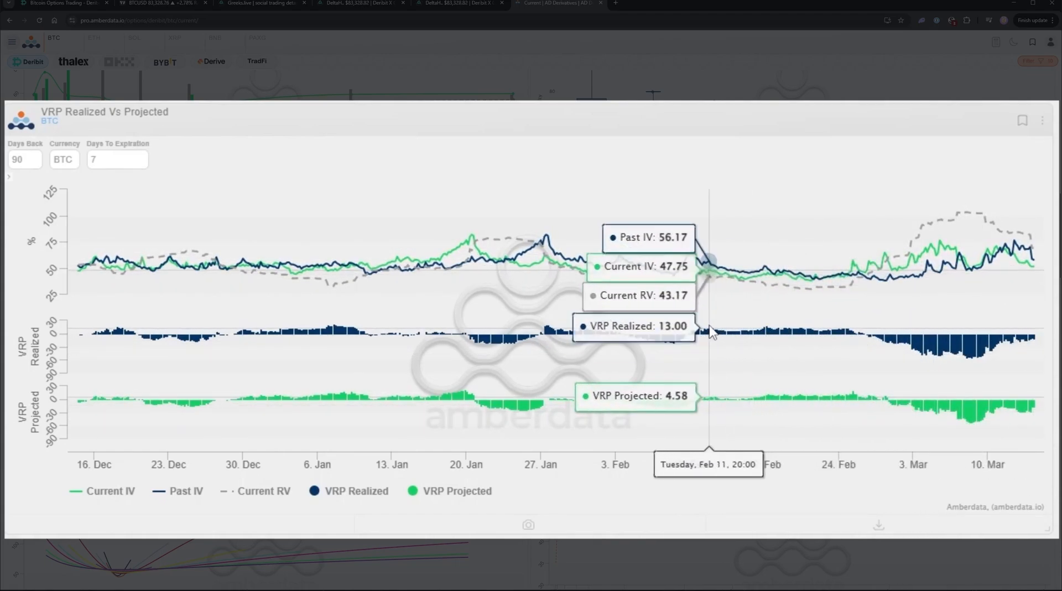
{"action": "mouse_move", "coordinate": [946, 325]}
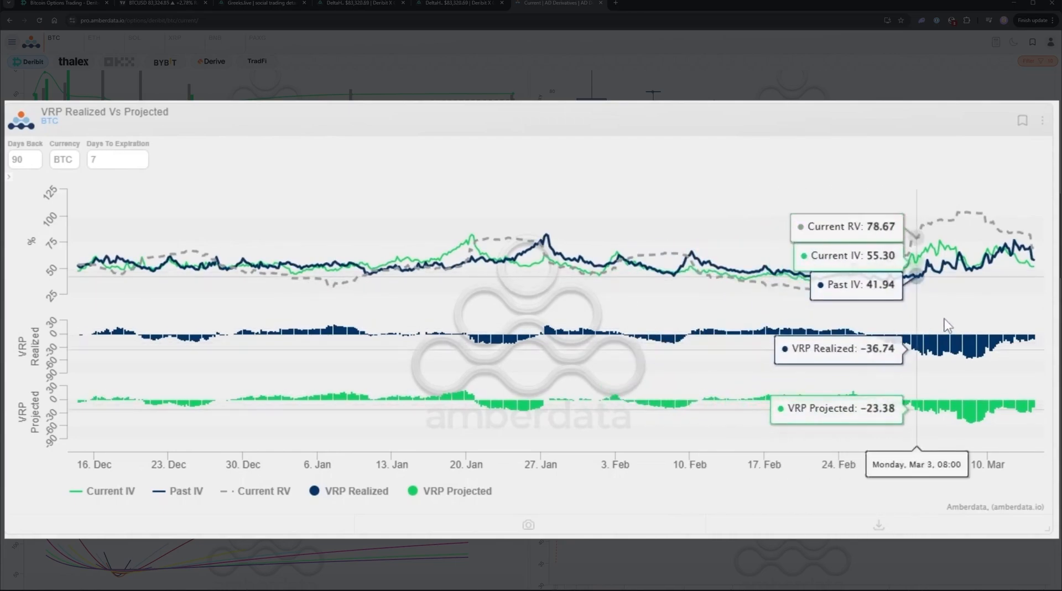
{"action": "mouse_move", "coordinate": [344, 341]}
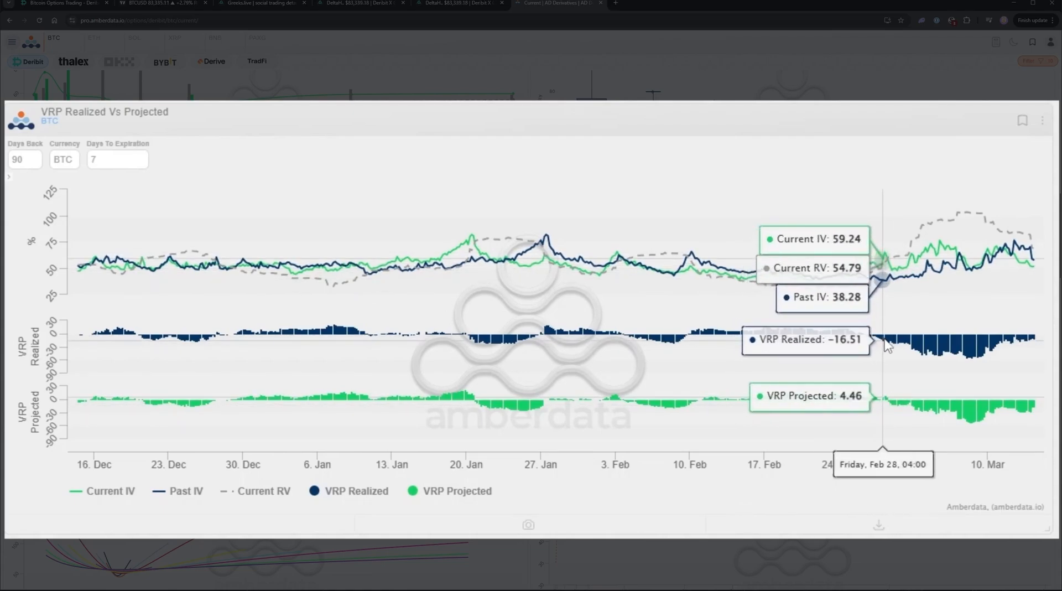
{"action": "mouse_move", "coordinate": [907, 351]}
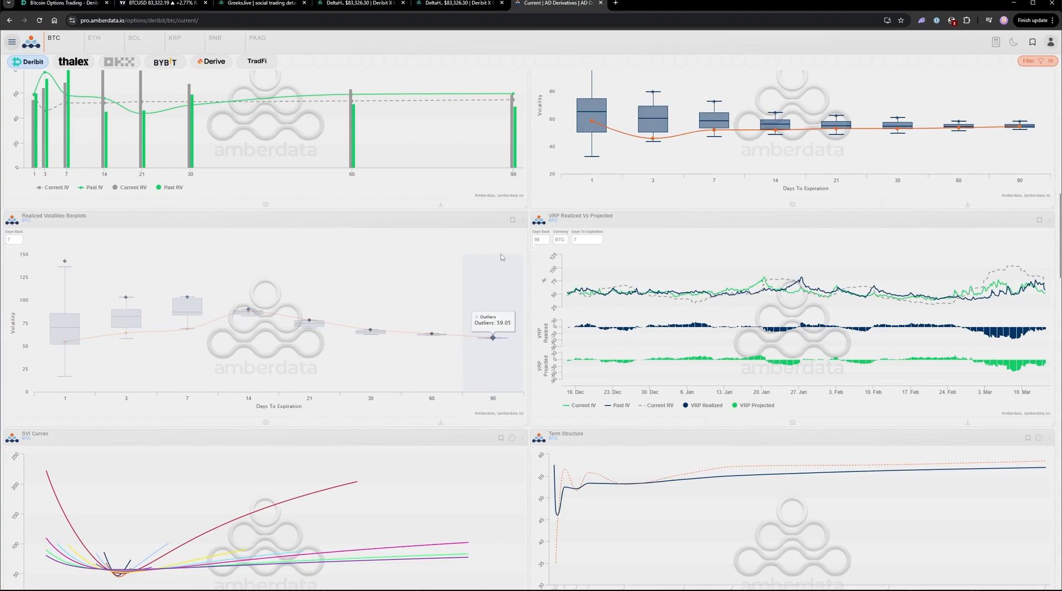
{"action": "mouse_move", "coordinate": [566, 295]}
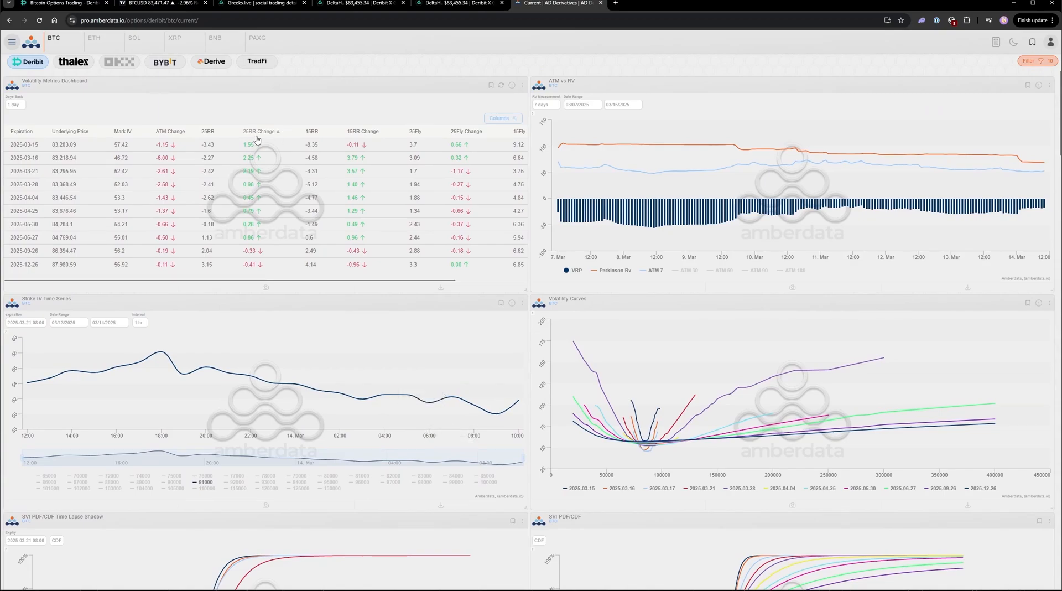
{"action": "mouse_move", "coordinate": [422, 141]}
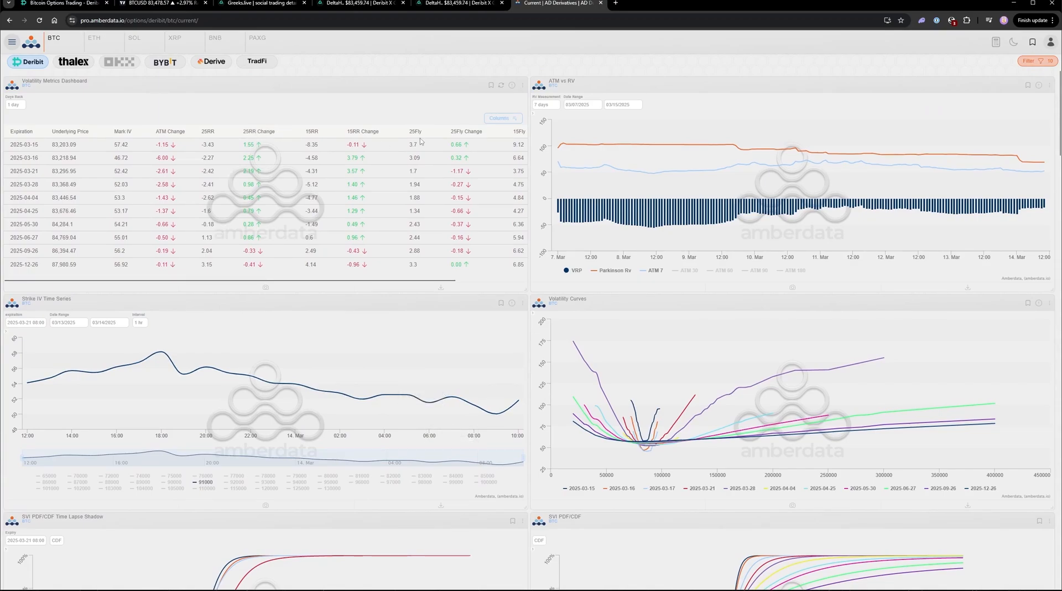
Scroll the Deribit BTC dashboard down to the open interest by expiration and strike charts
{"action": "scroll", "scroll_direction": "down", "scroll_amount": 3}
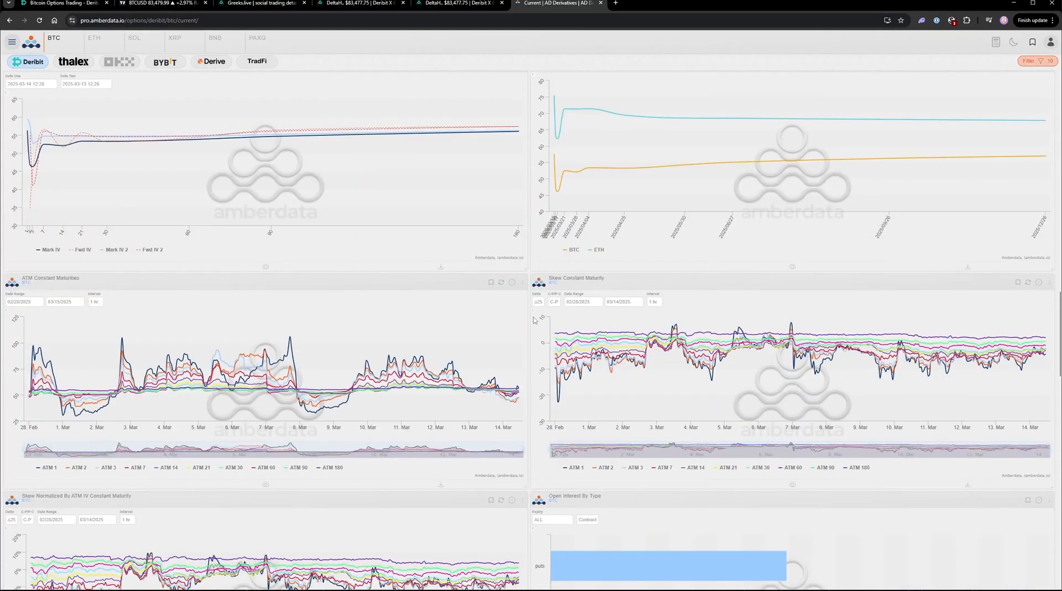
{"action": "scroll", "scroll_direction": "down", "scroll_amount": 3}
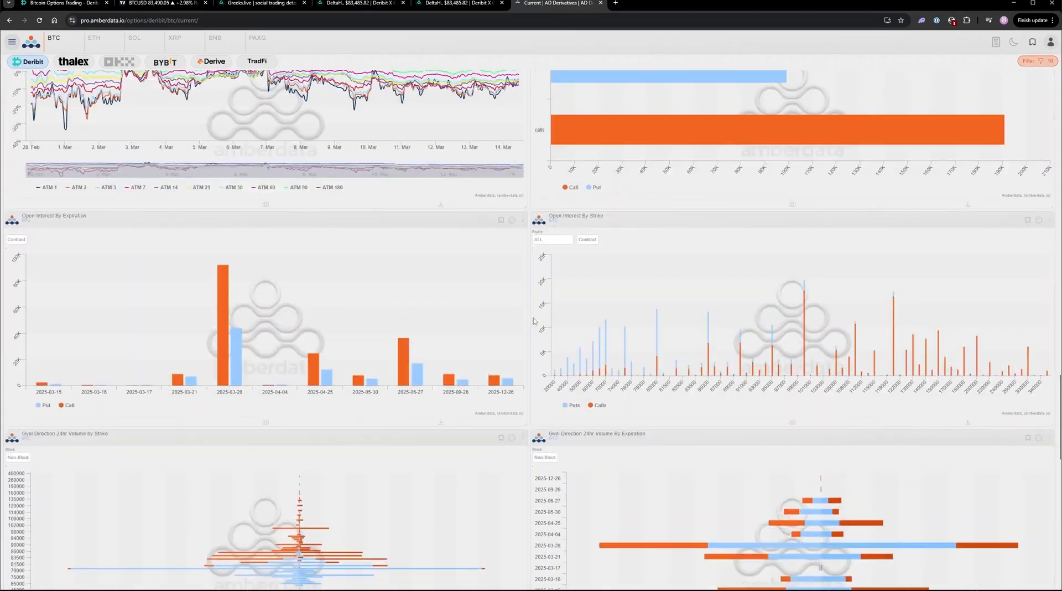
In the navigation menu, view the OKX and Thalex options exchange pages
{"action": "left_click", "coordinate": [123, 61]}
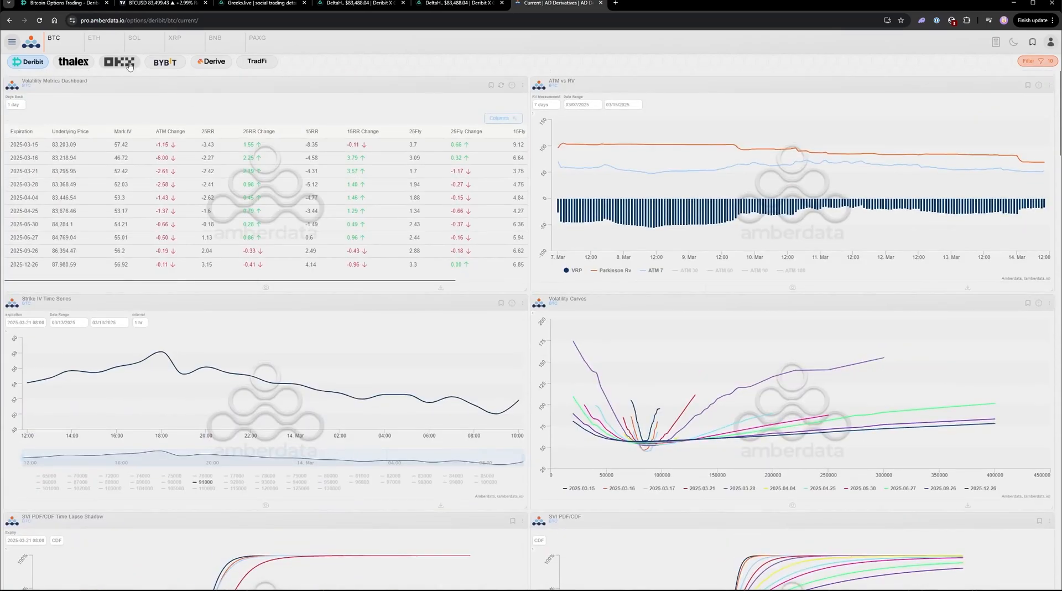
{"action": "left_click", "coordinate": [12, 41]}
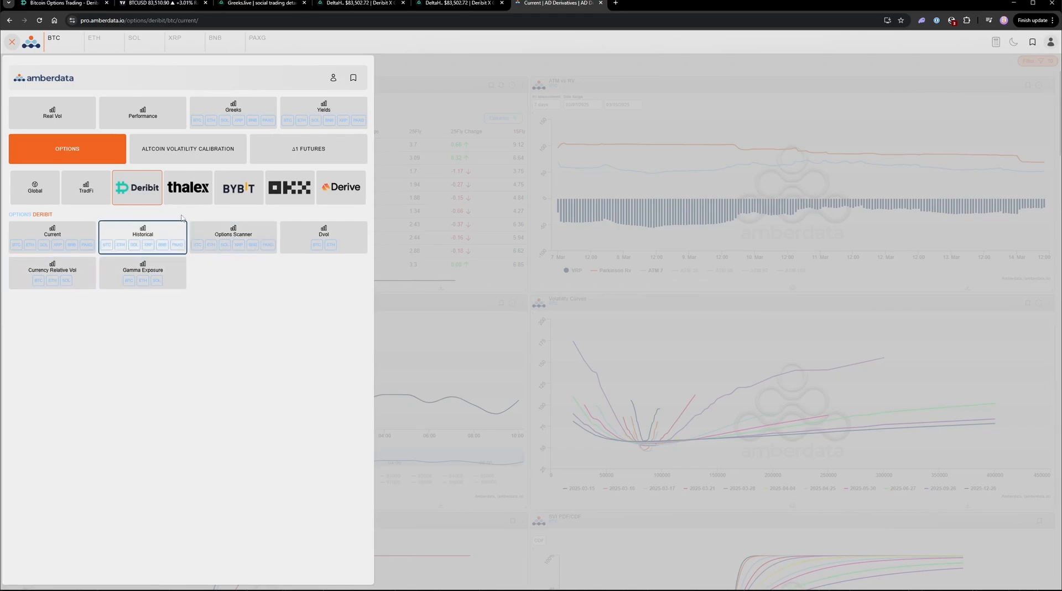
{"action": "left_click", "coordinate": [289, 187]}
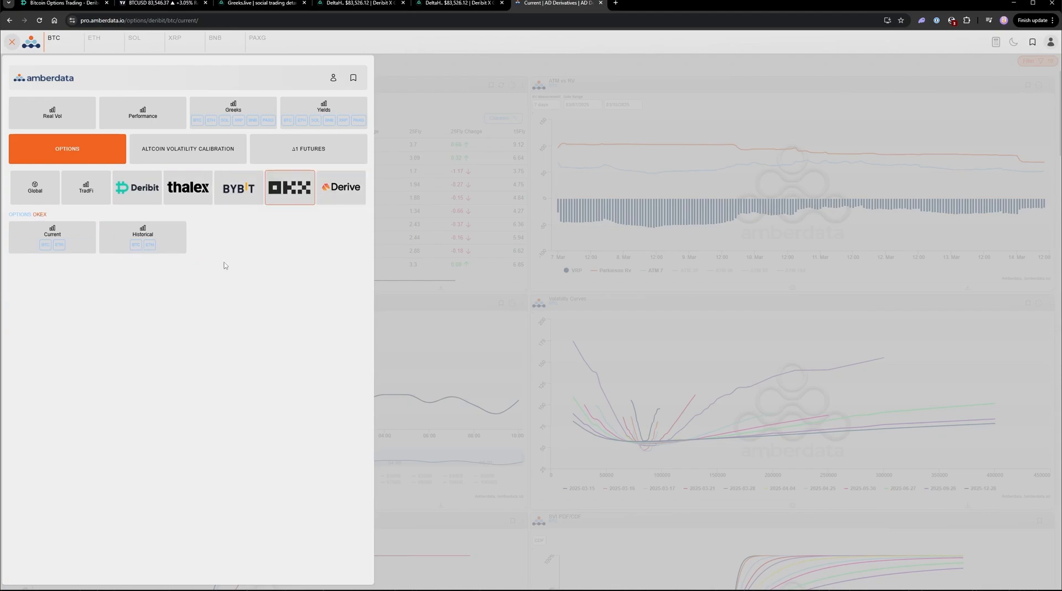
{"action": "mouse_move", "coordinate": [160, 319]}
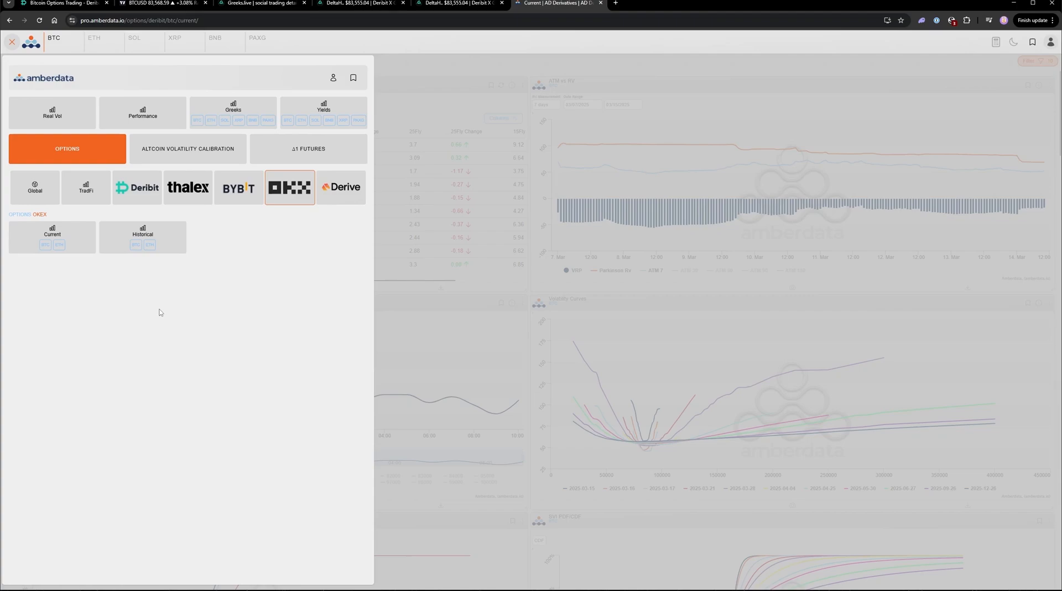
{"action": "mouse_move", "coordinate": [219, 278]}
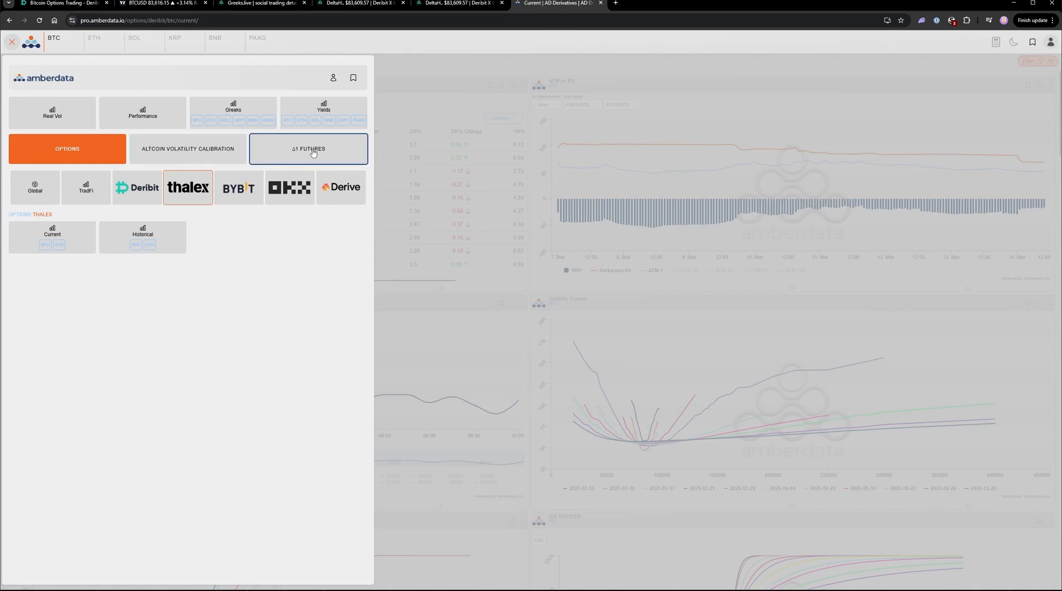
{"action": "left_click", "coordinate": [239, 187]}
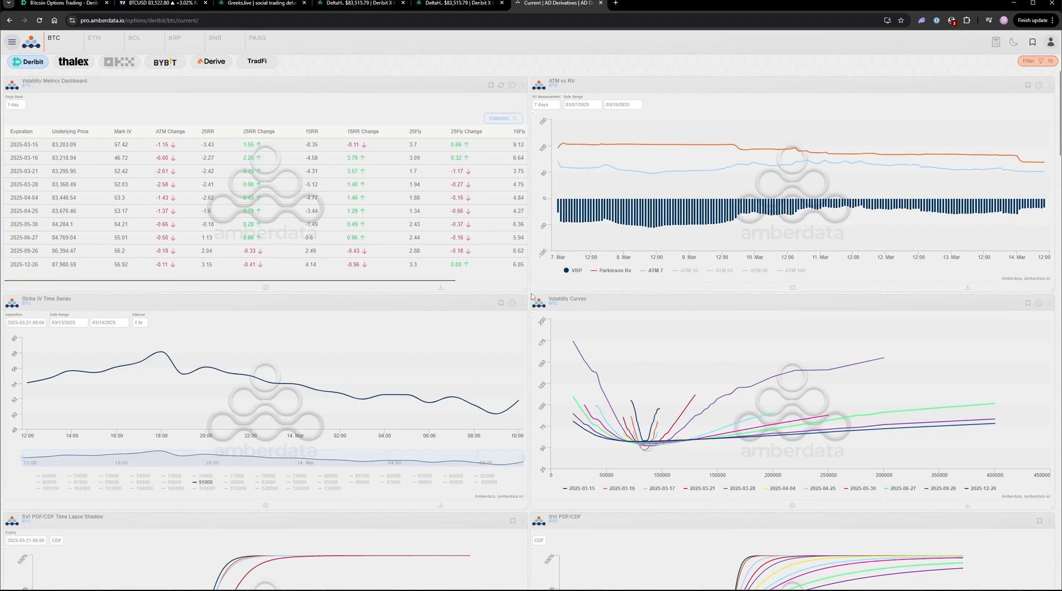
Scroll down to the realized term structure, volatility boxplots and VRP charts
{"action": "scroll", "scroll_direction": "down", "scroll_amount": 3}
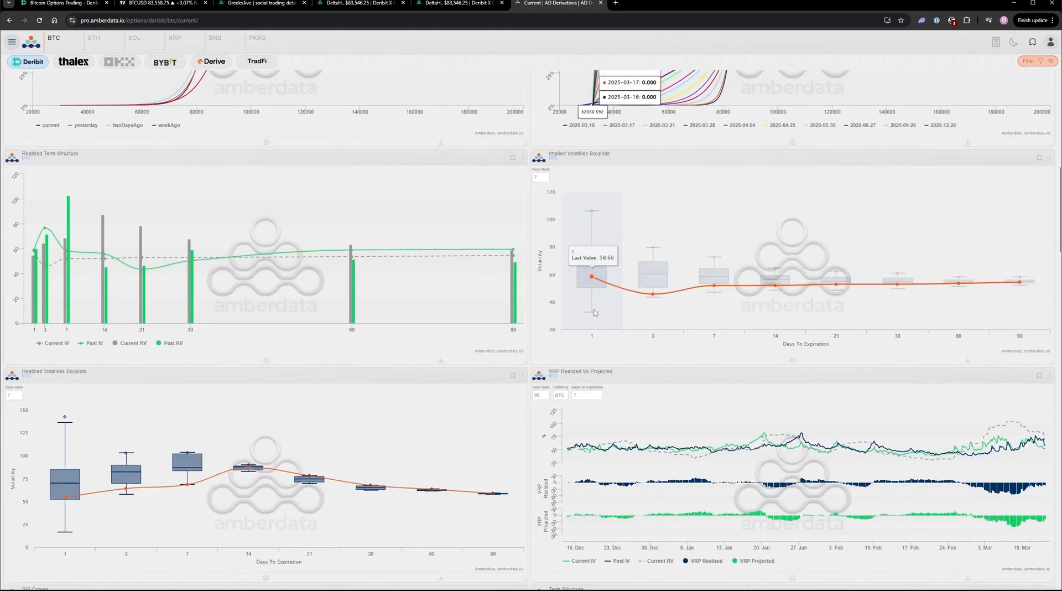